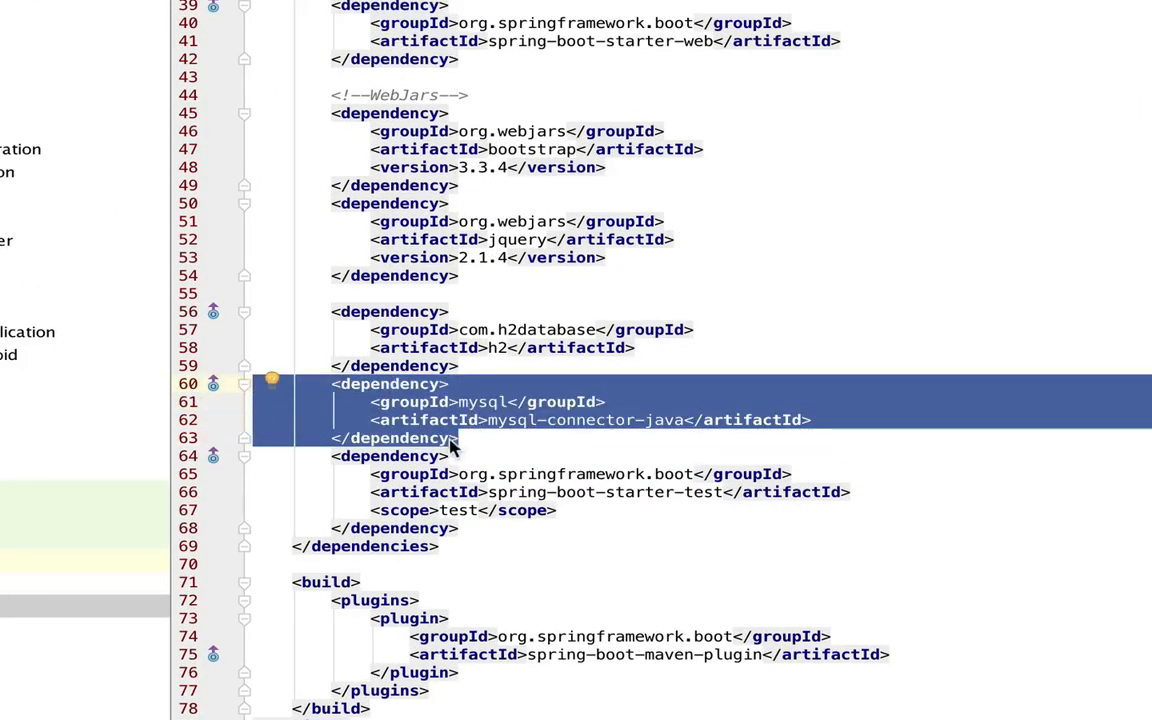
- Review the springbootdb datasource URL, root username and create-drop ddl-auto lines in application.properties
click(816, 420)
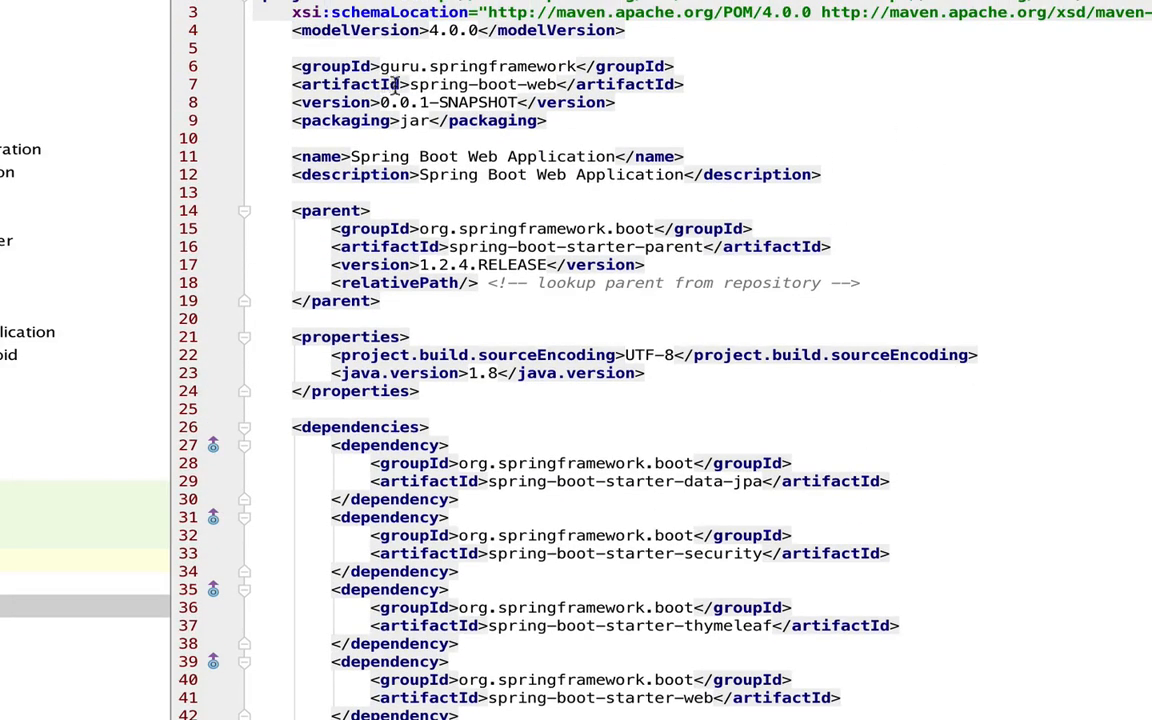
mouse_move(500, 300)
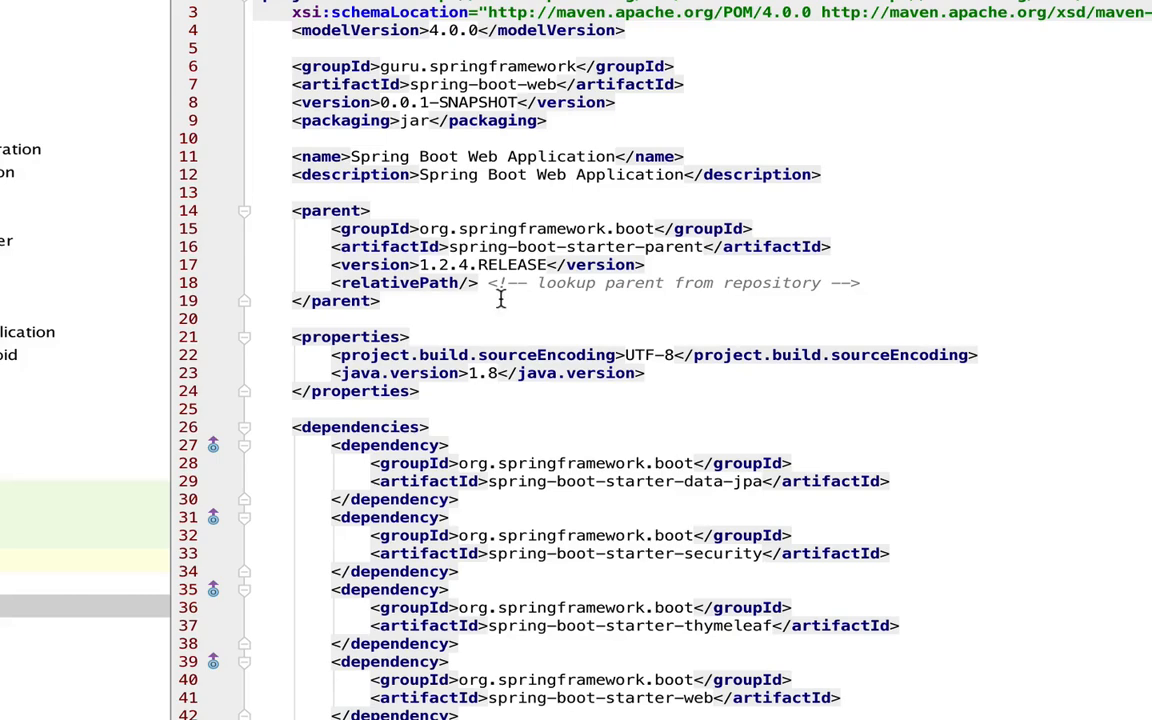
click(244, 210)
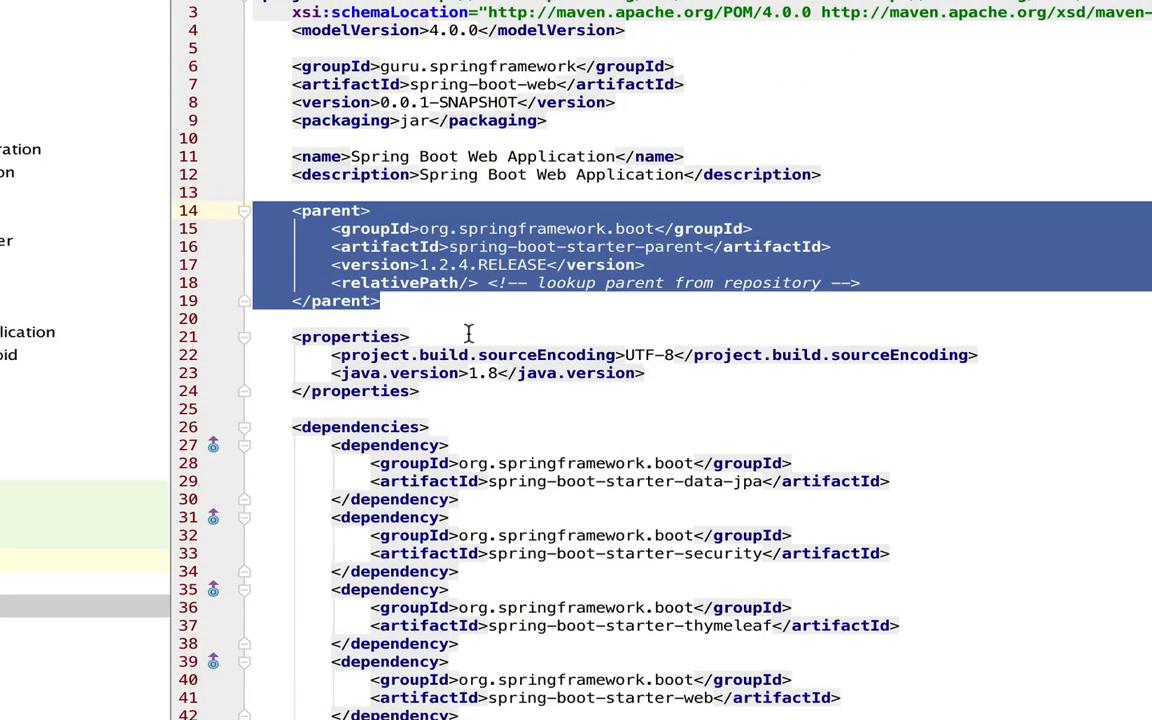
scroll(down, 3)
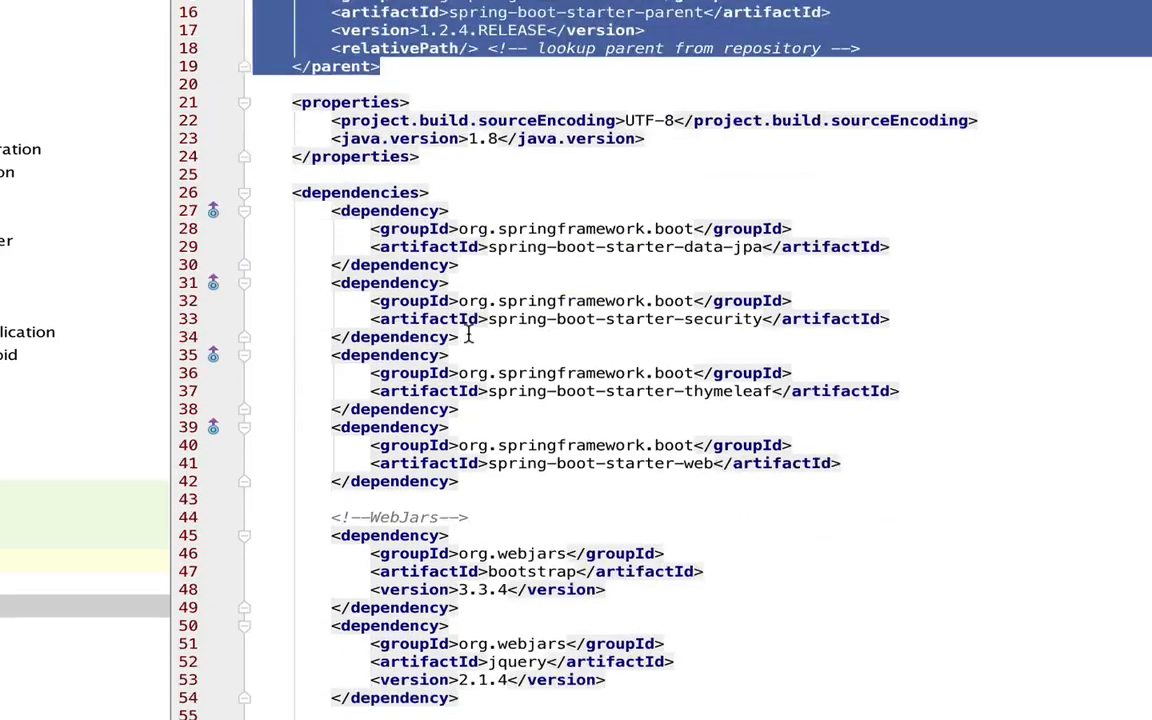
scroll(down, 3)
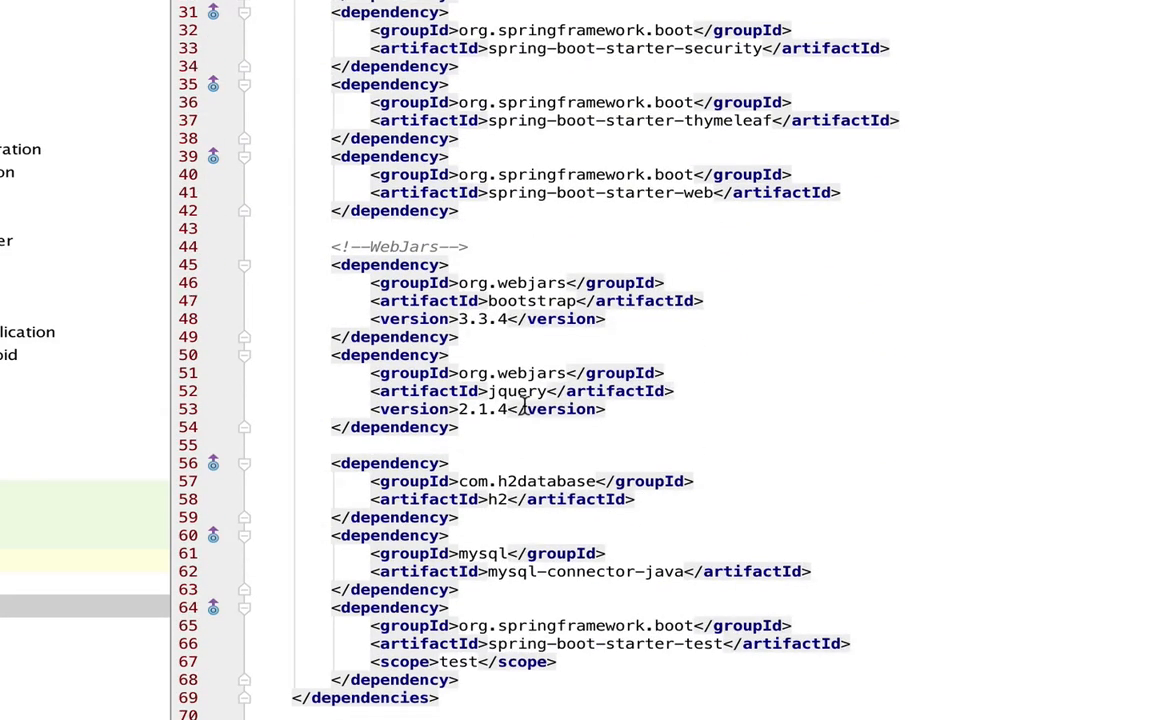
click(450, 608)
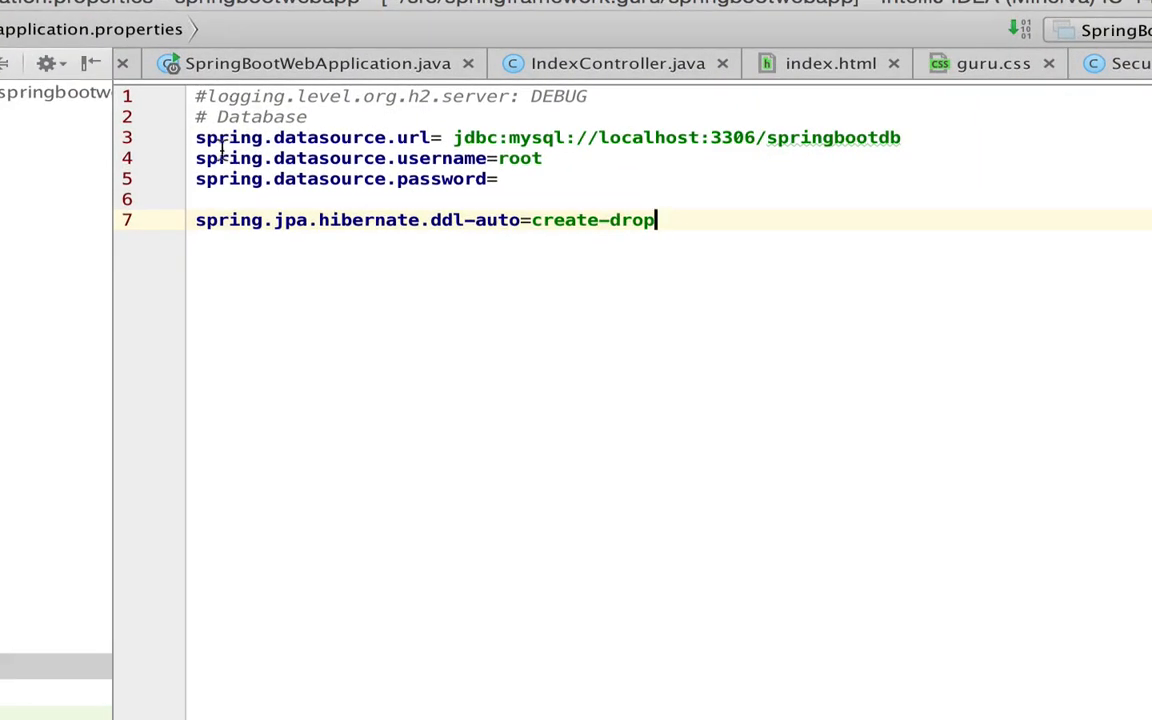
mouse_move(400, 162)
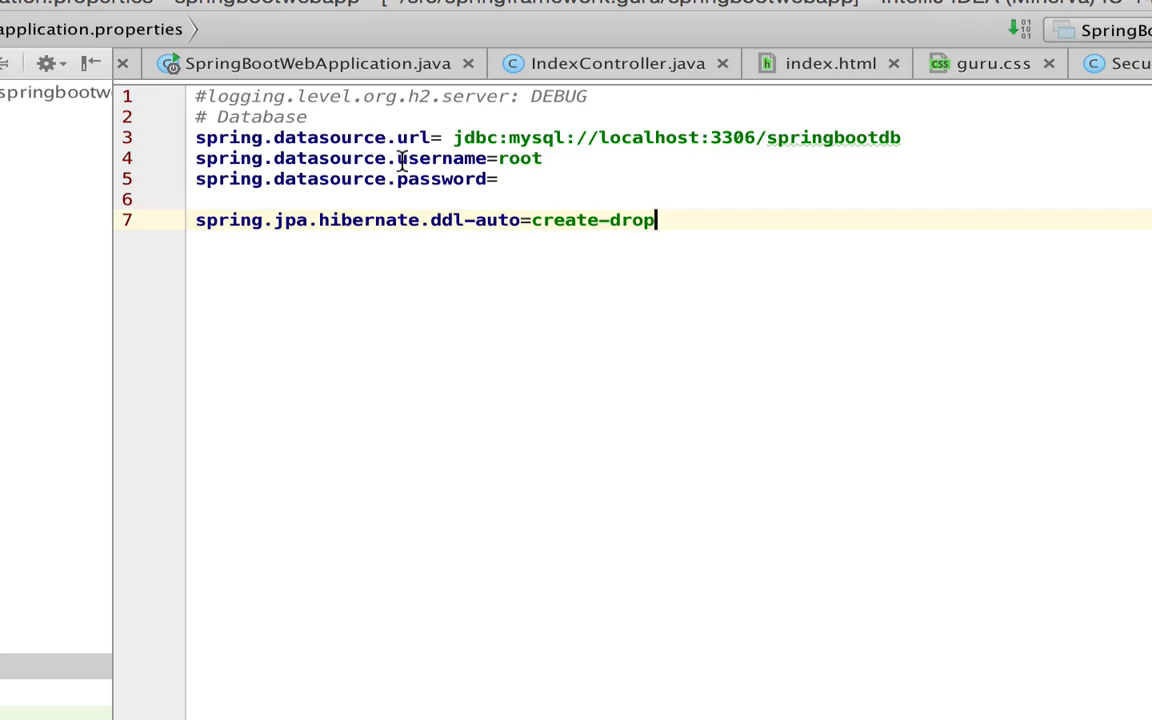
mouse_move(626, 198)
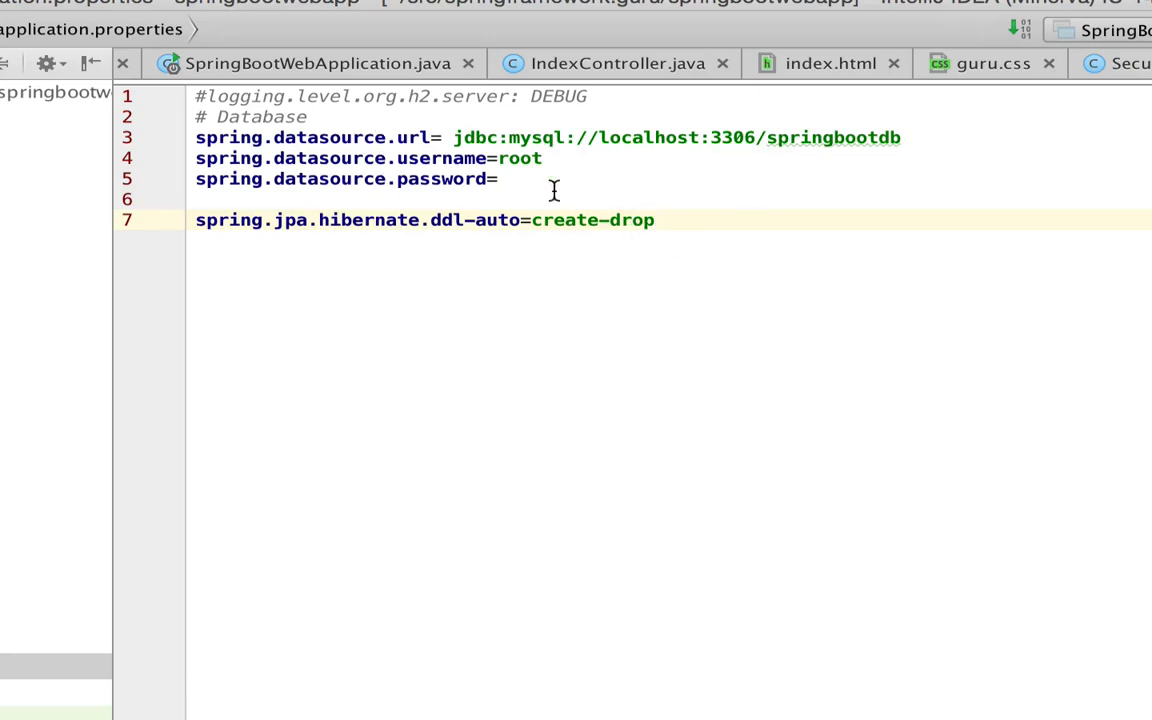
mouse_move(524, 198)
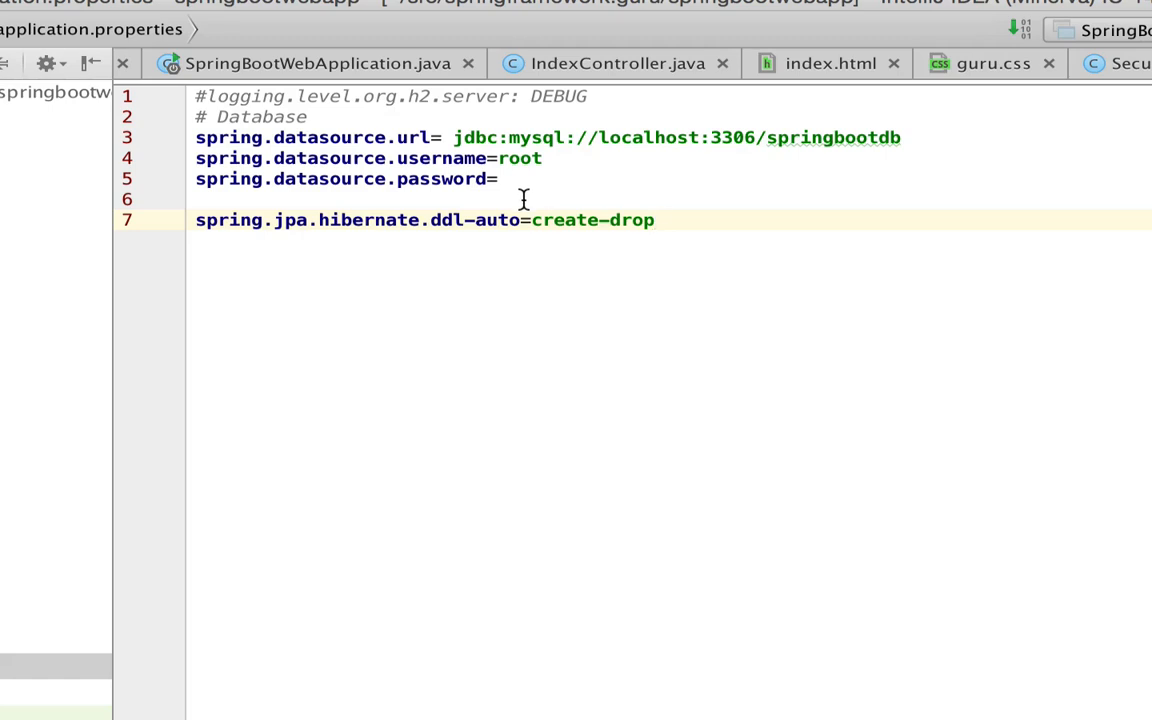
mouse_move(320, 176)
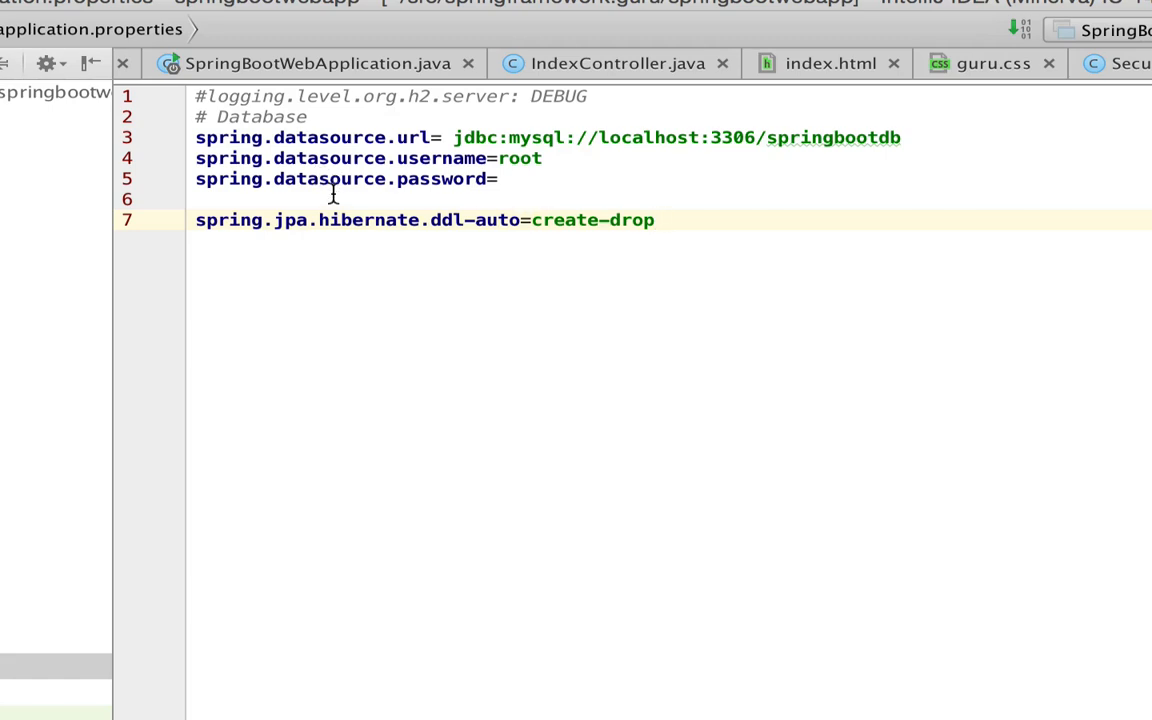
mouse_move(822, 366)
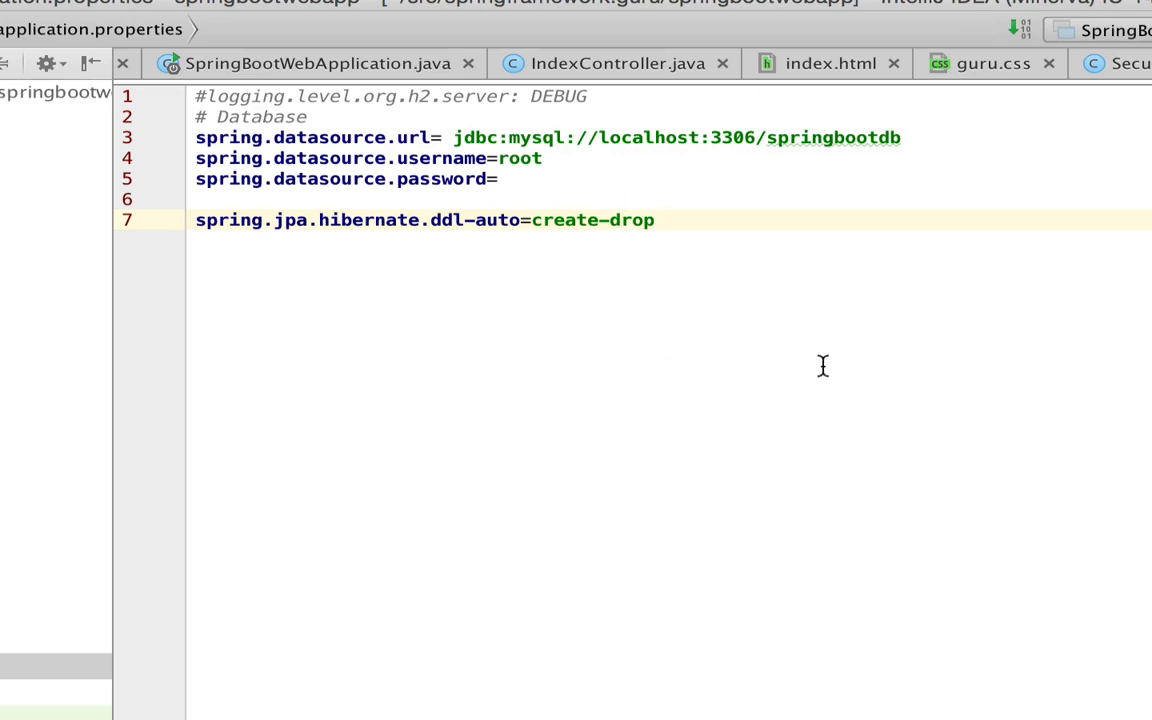
mouse_move(812, 312)
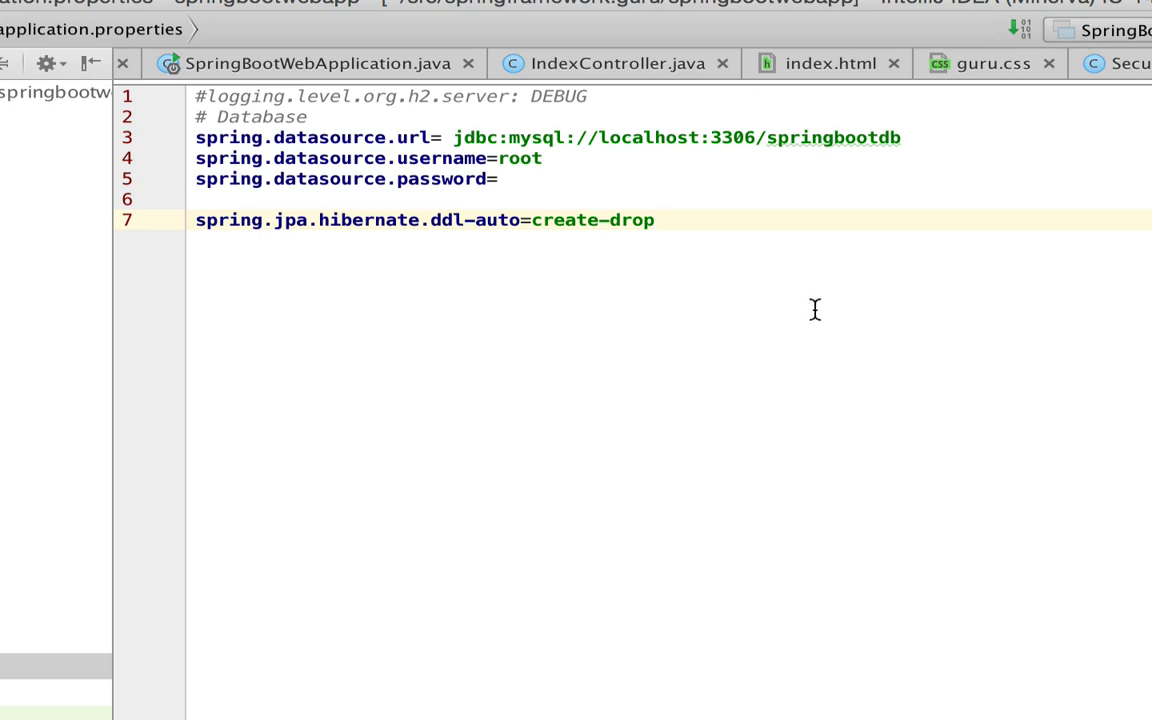
mouse_move(592, 250)
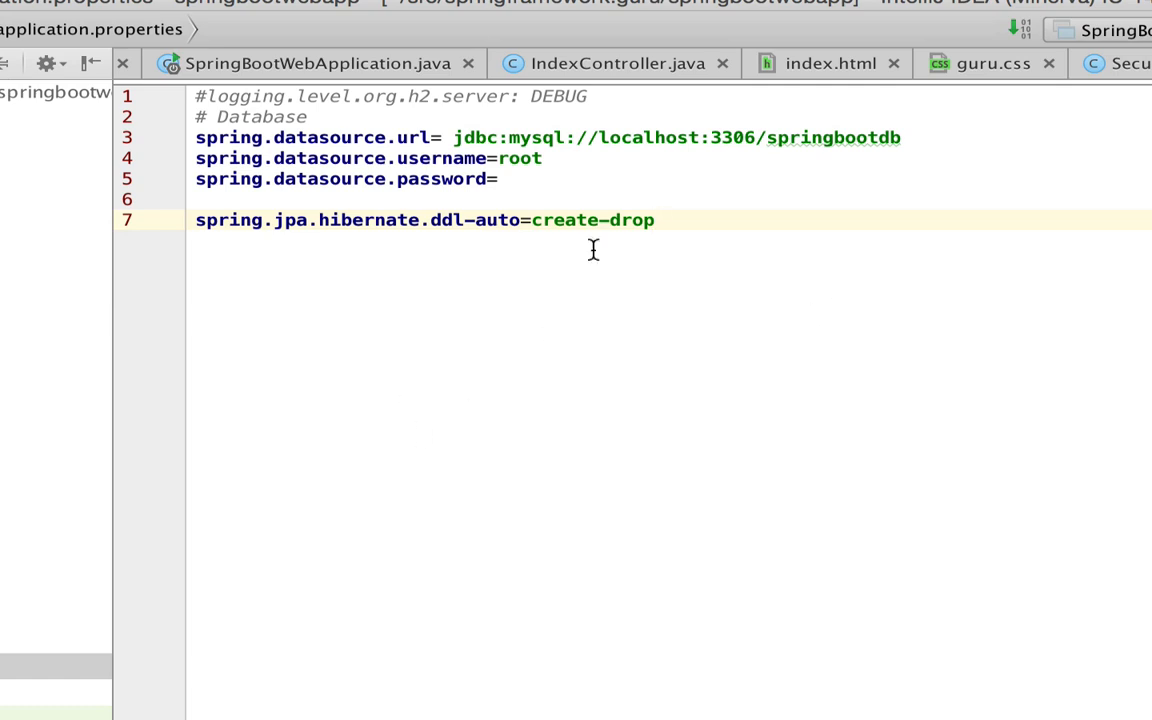
mouse_move(548, 232)
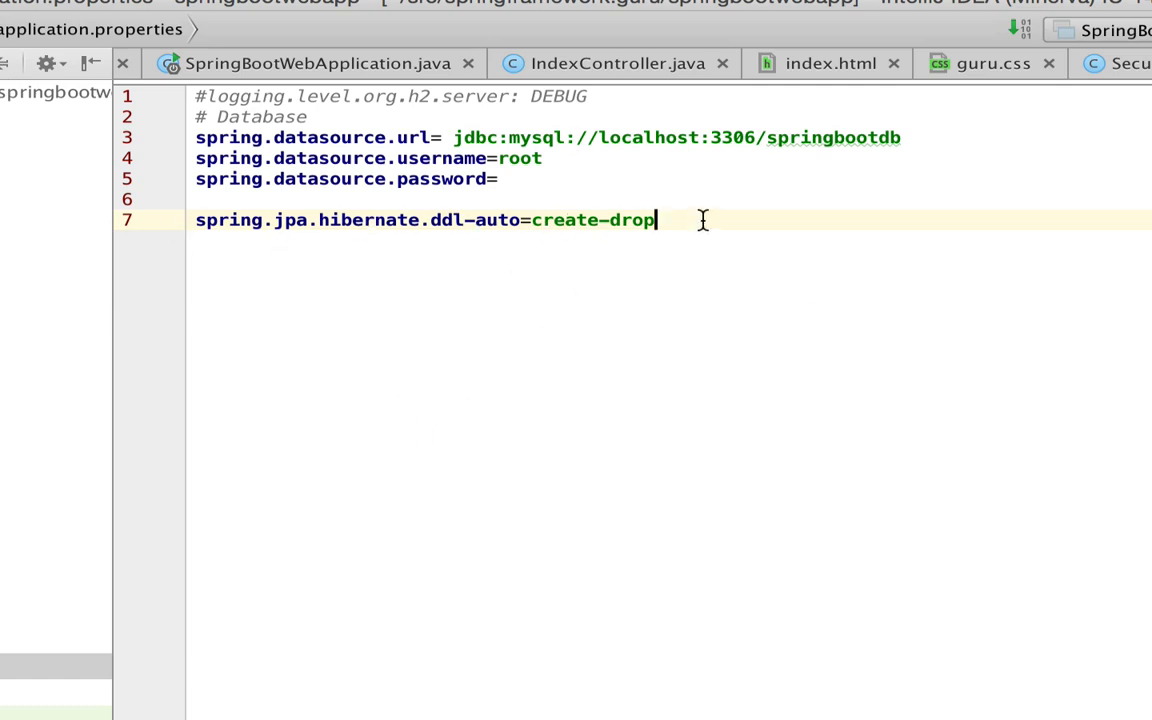
mouse_move(696, 256)
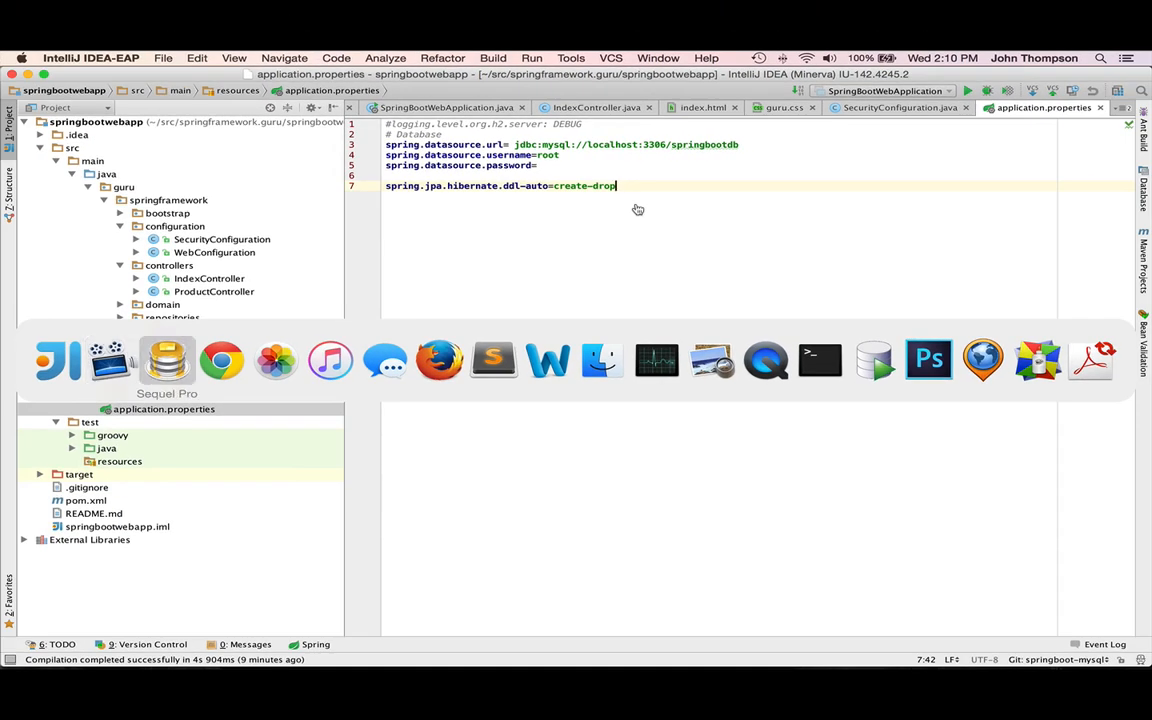
click(166, 360)
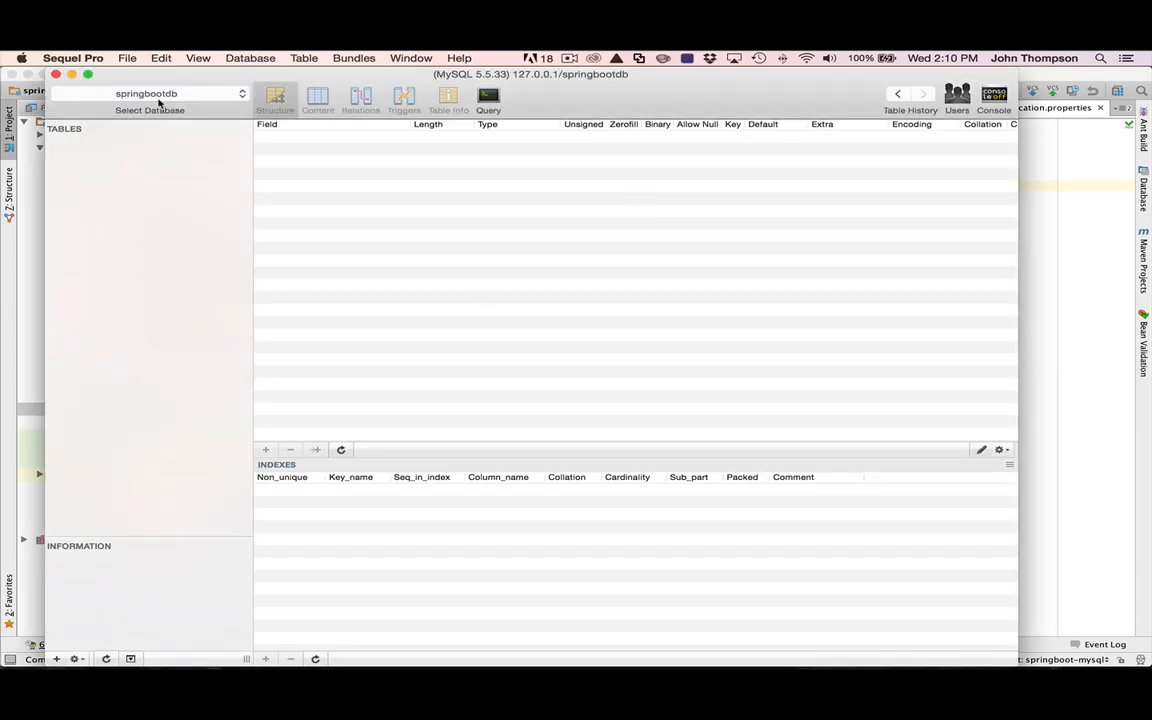
mouse_move(160, 100)
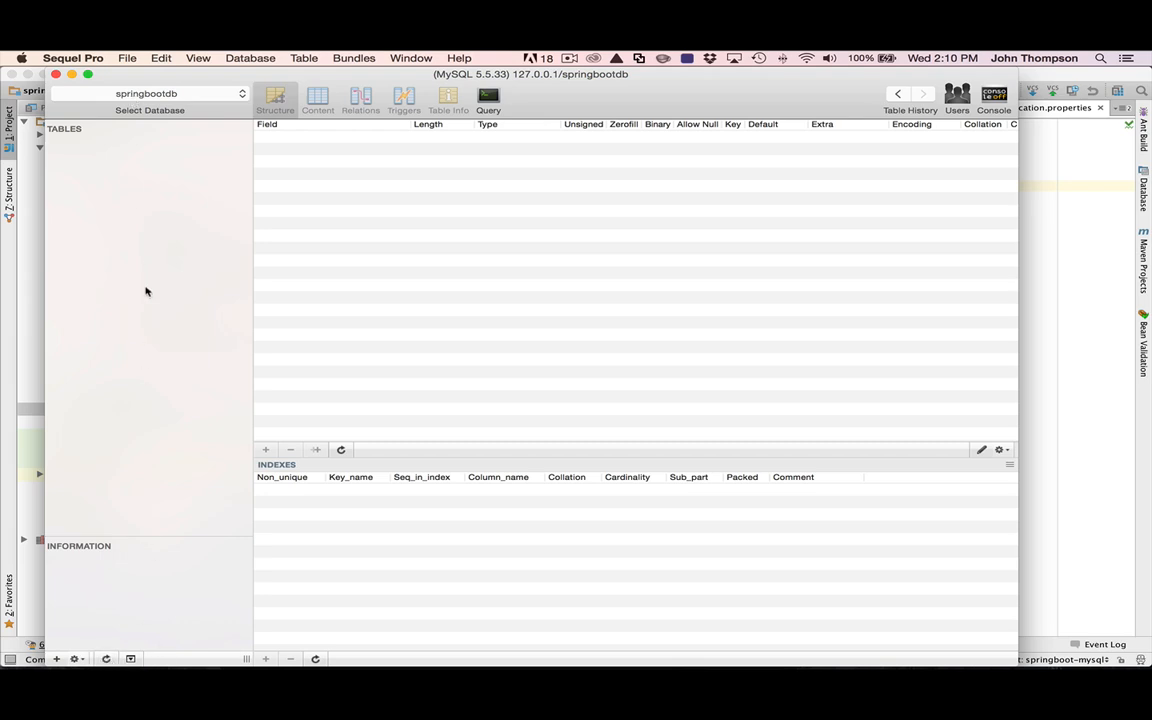
mouse_move(104, 100)
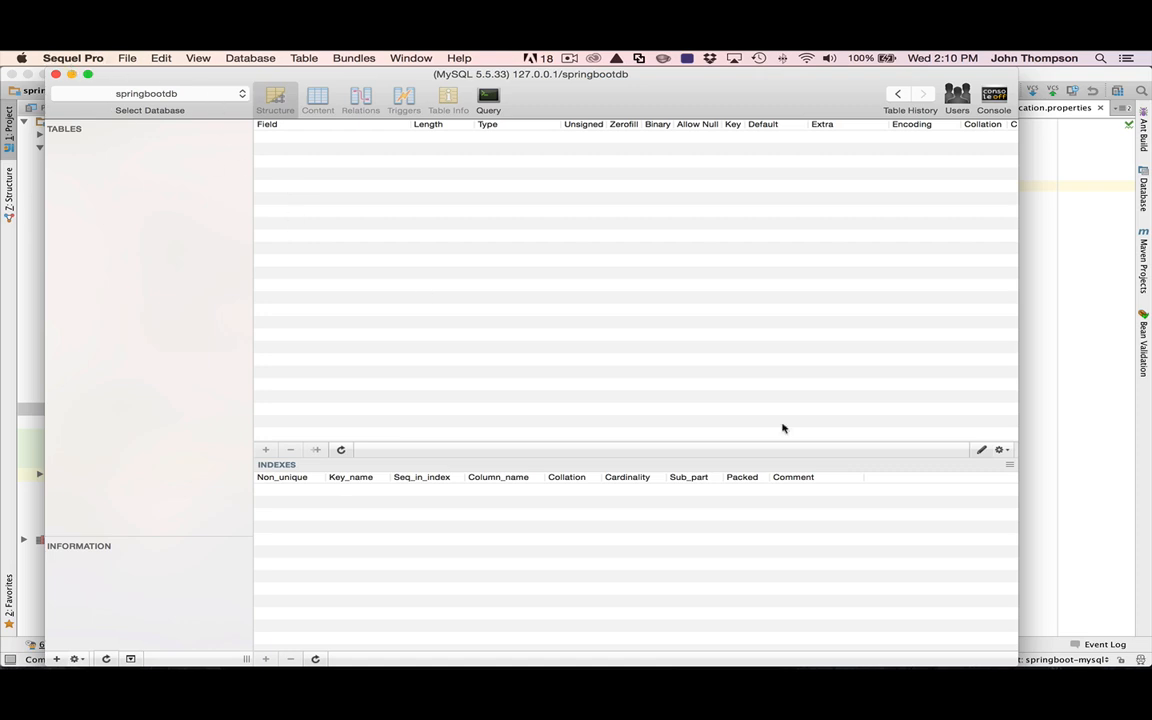
mouse_move(714, 332)
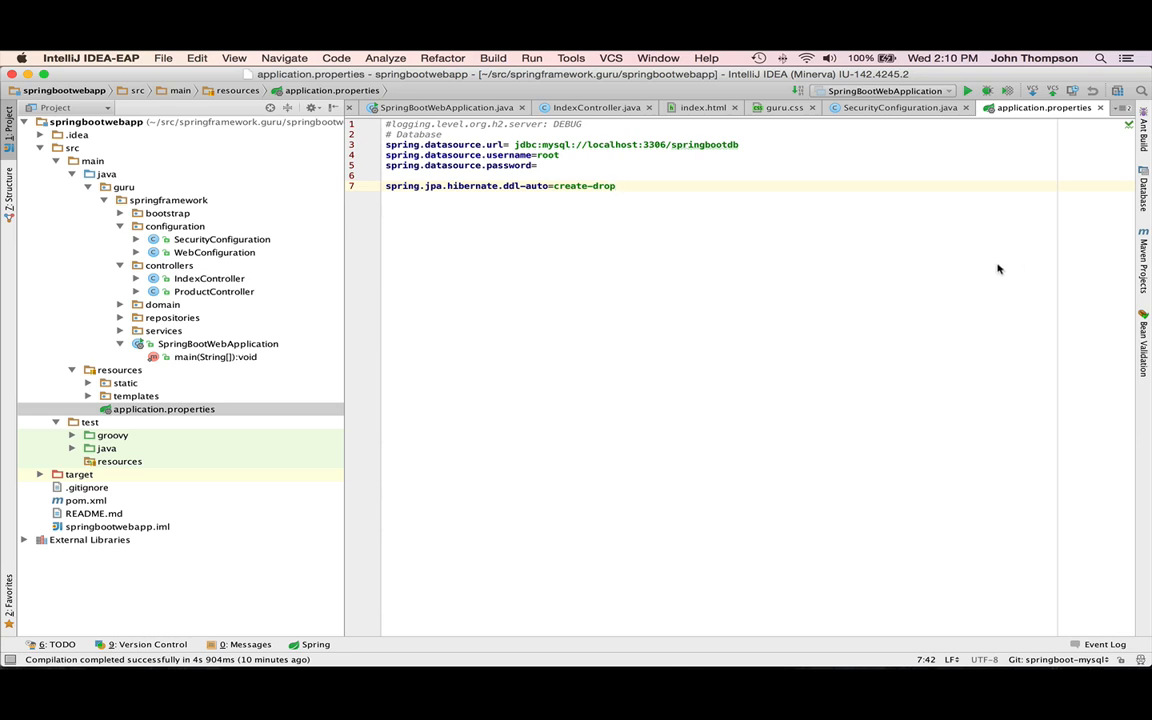
mouse_move(228, 408)
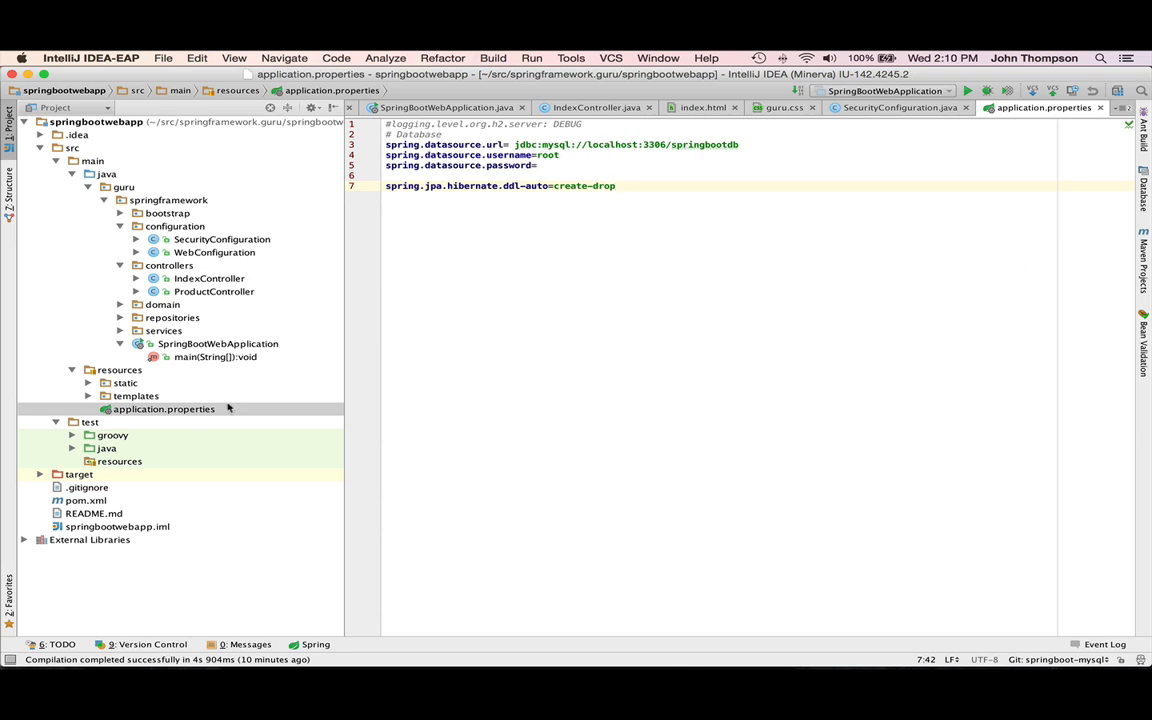
- Run SpringBootWebApplication until Tomcat starts on port 8080 with the schema exported
click(216, 344)
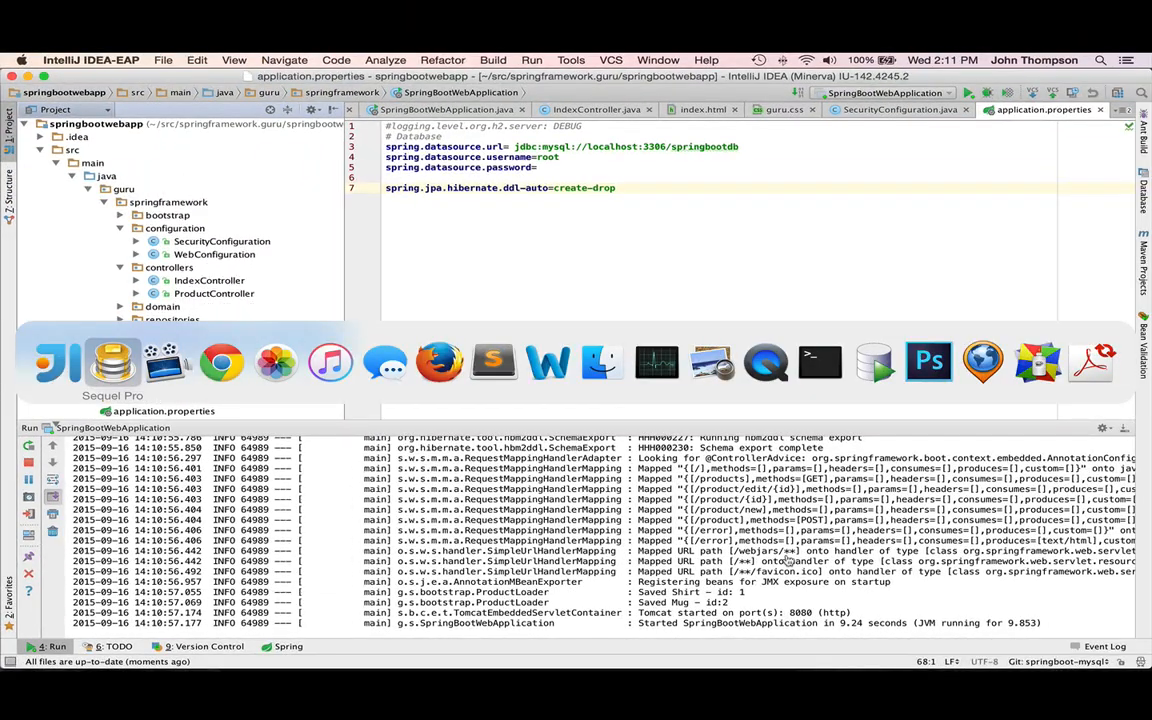
- Refresh springbootdb in Sequel Pro and view the product table's Shirt and Mug rows
click(112, 360)
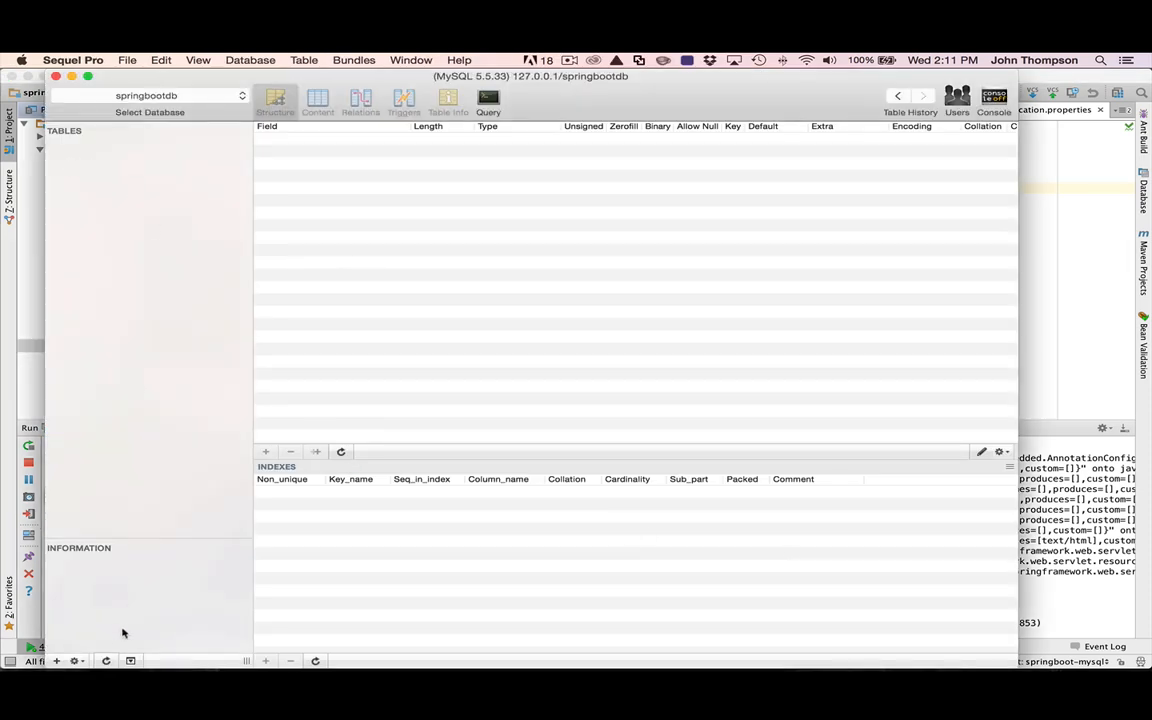
click(90, 148)
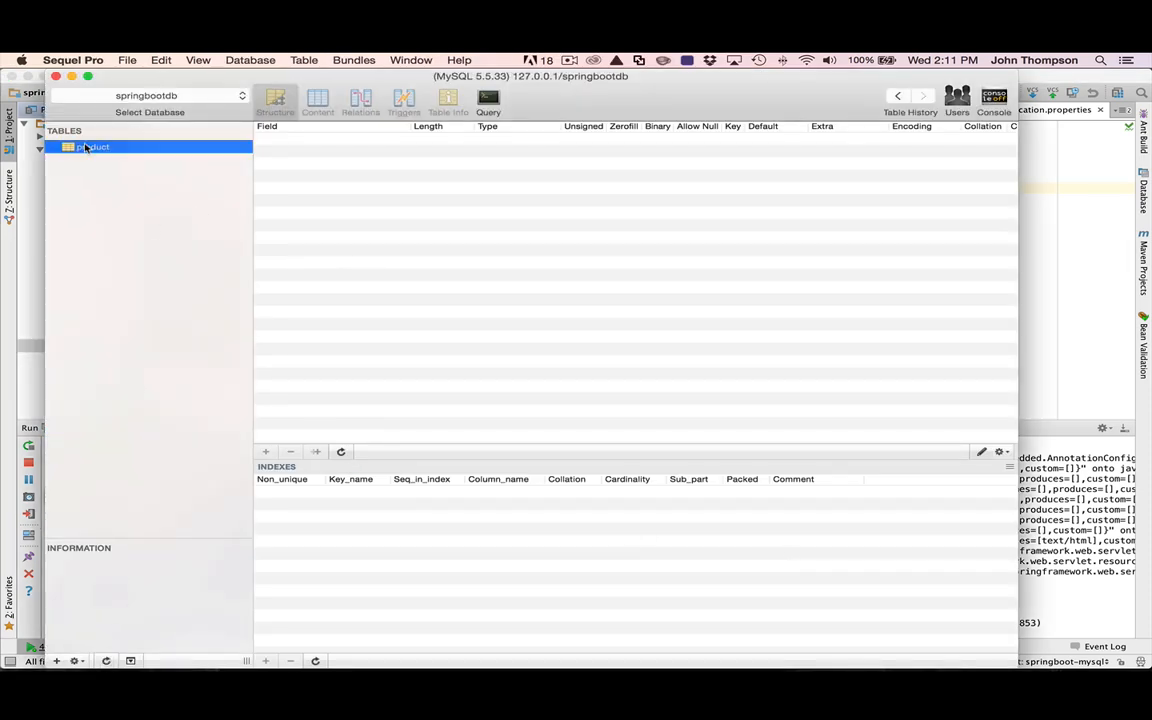
click(92, 146)
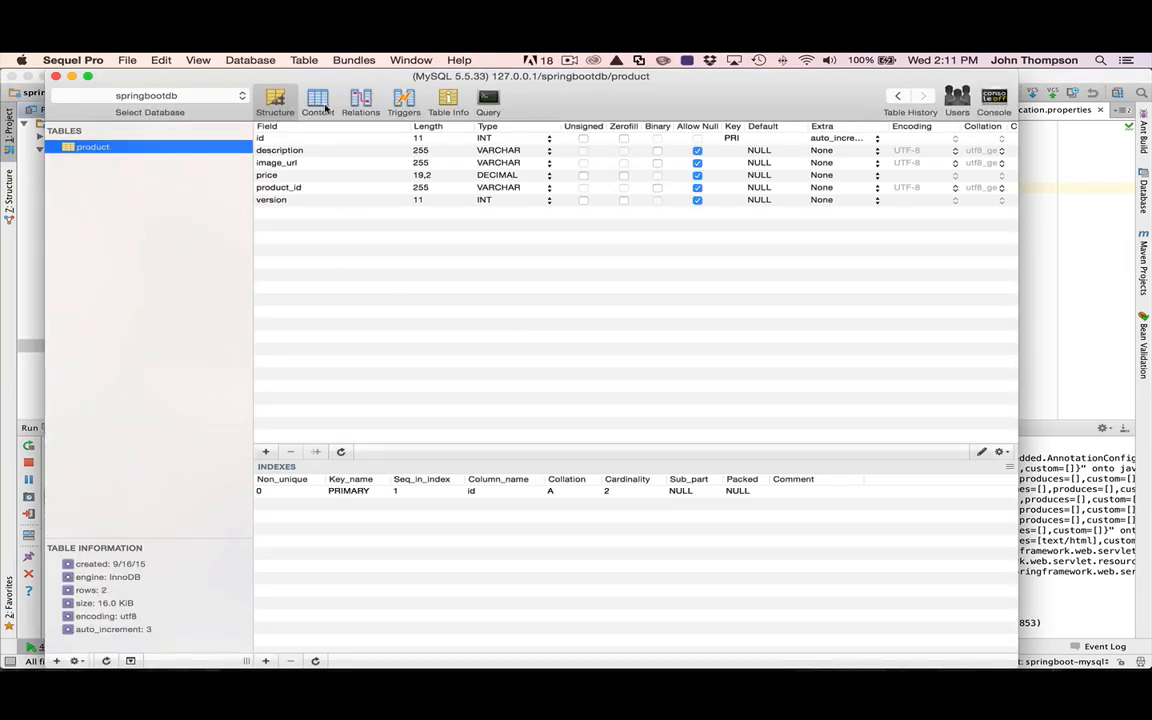
click(316, 100)
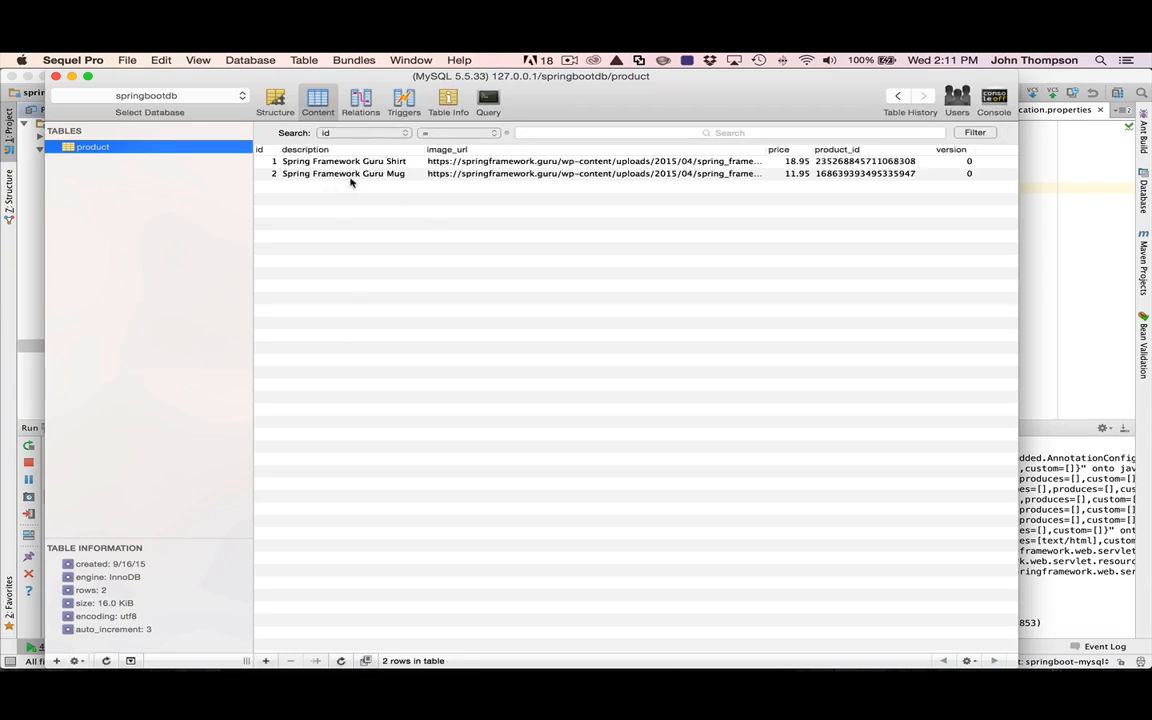
mouse_move(220, 196)
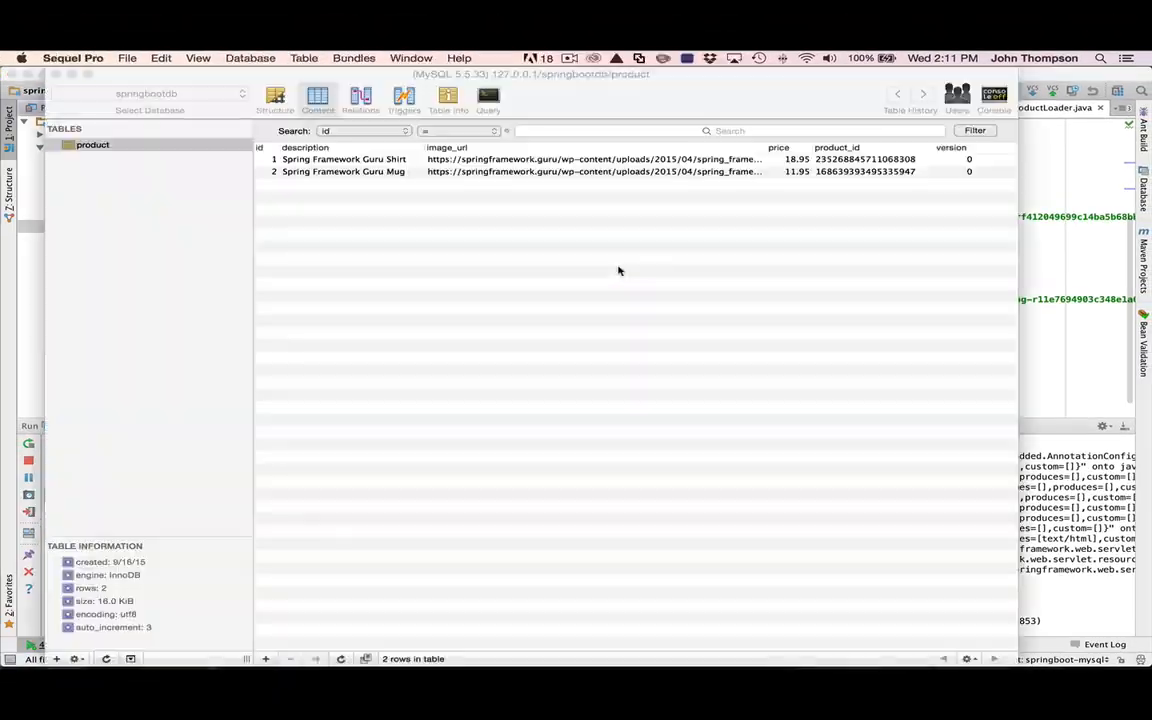
click(344, 172)
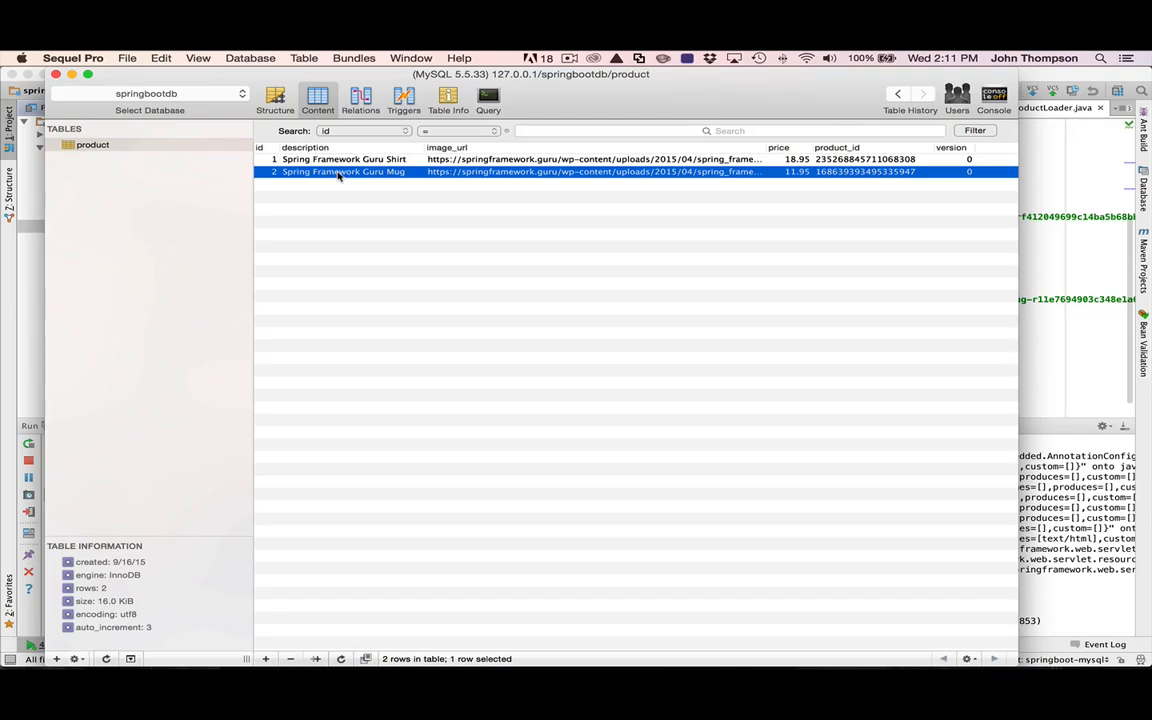
mouse_move(312, 242)
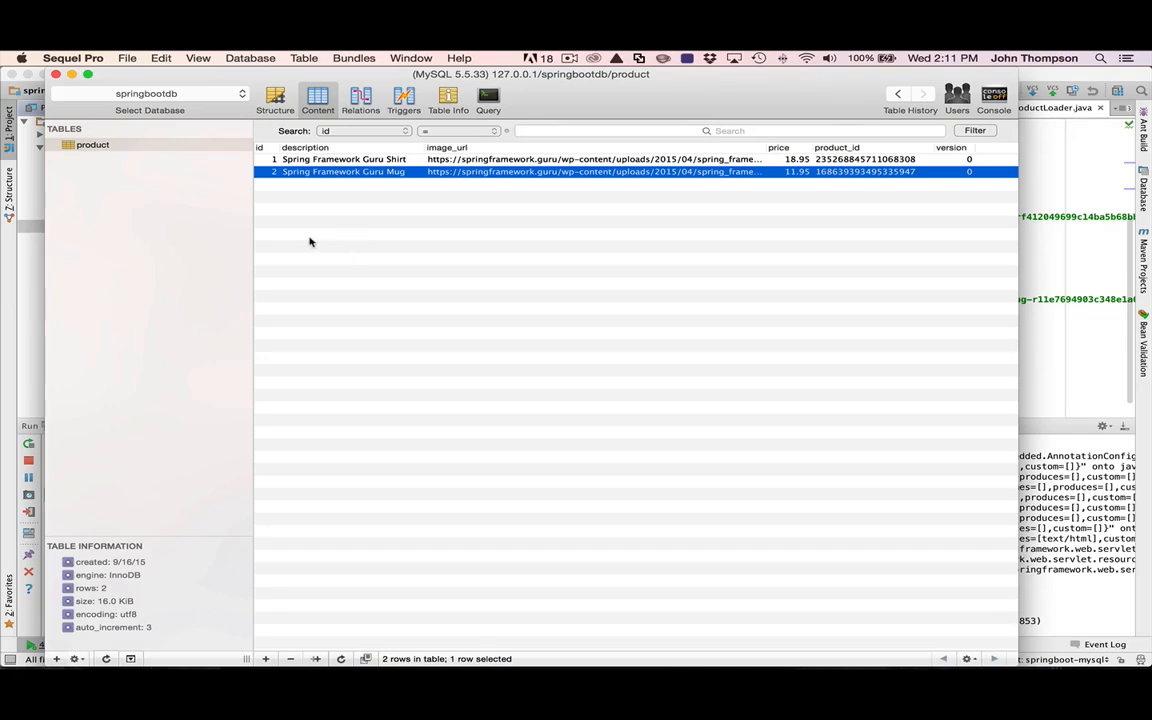